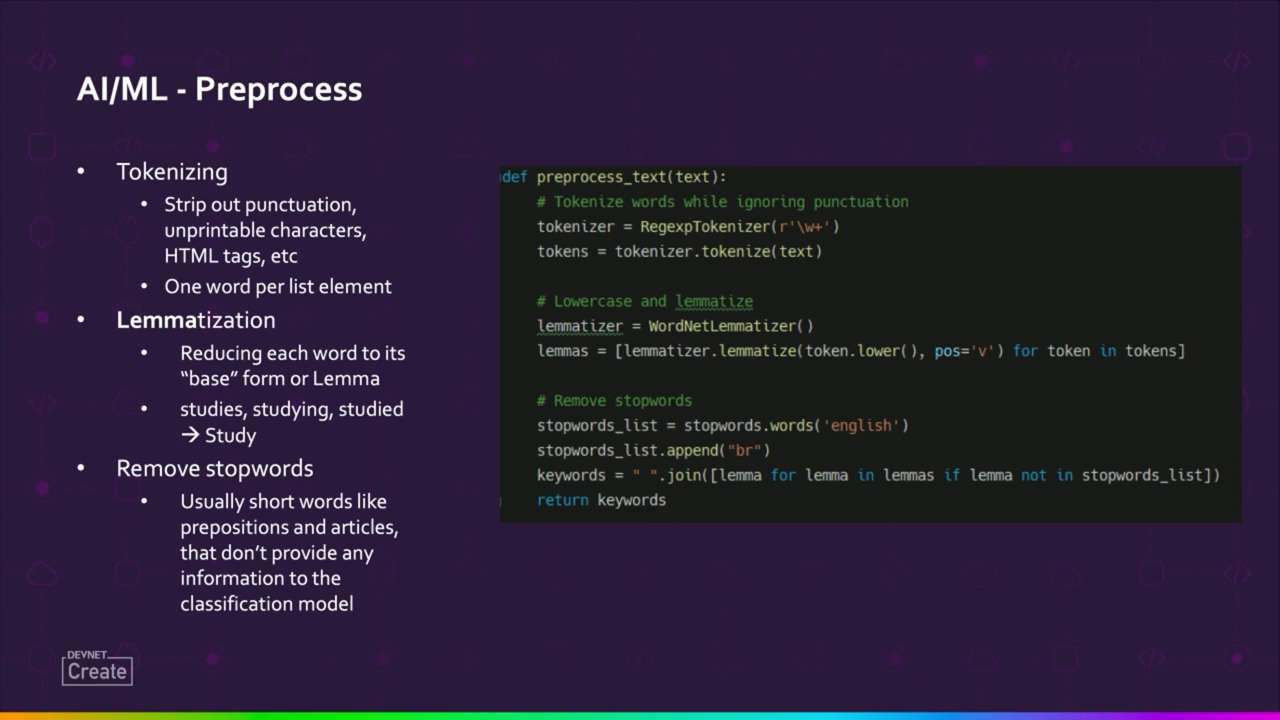
{"action": "key", "text": "Right"}
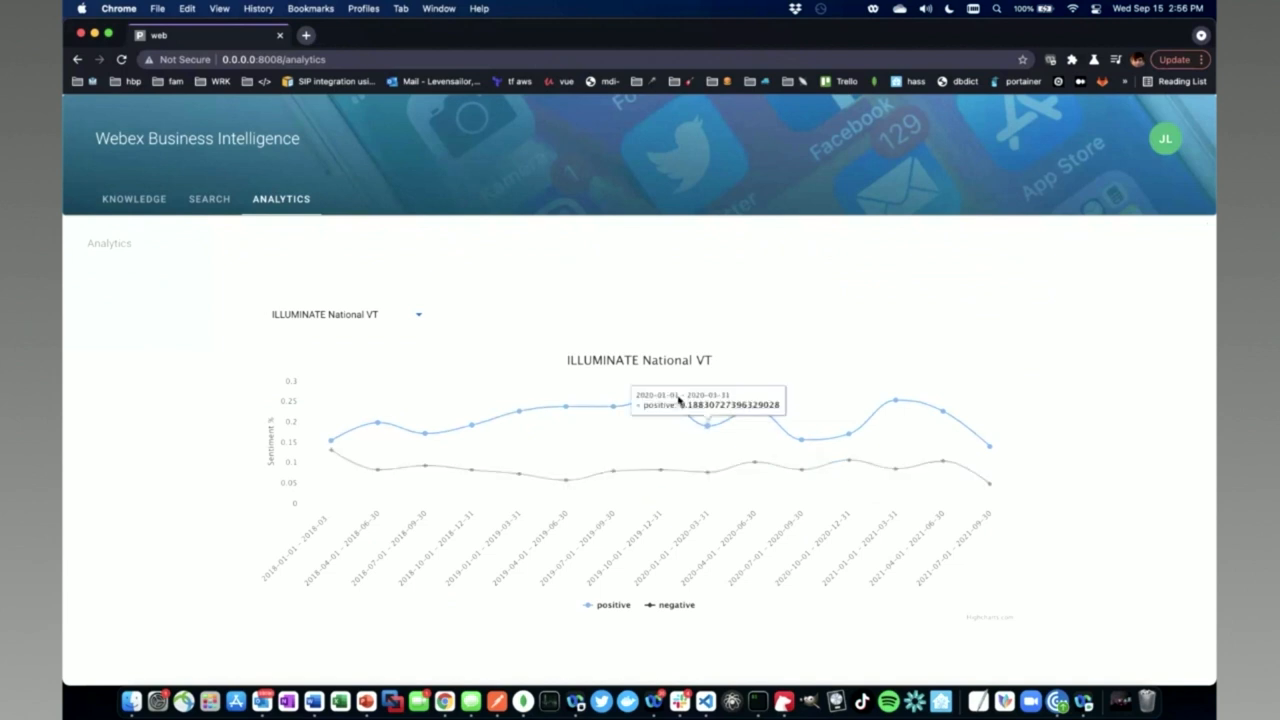
{"action": "mouse_move", "coordinate": [660, 402]}
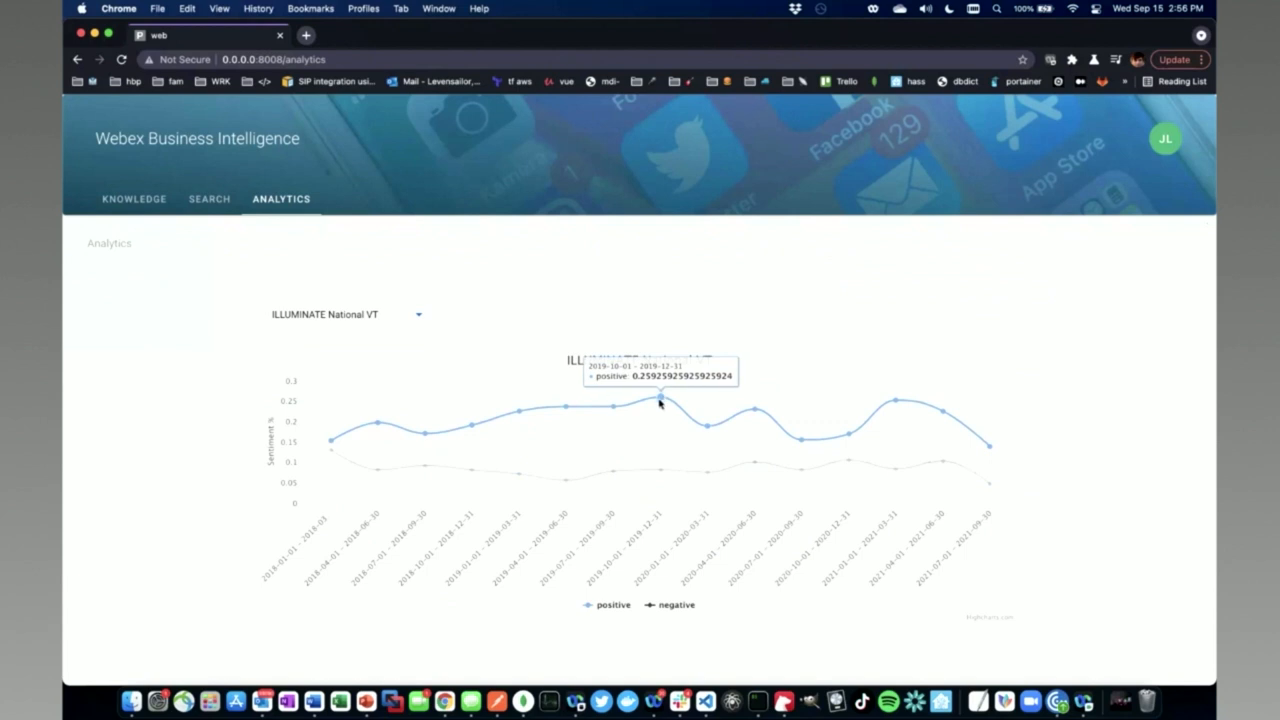